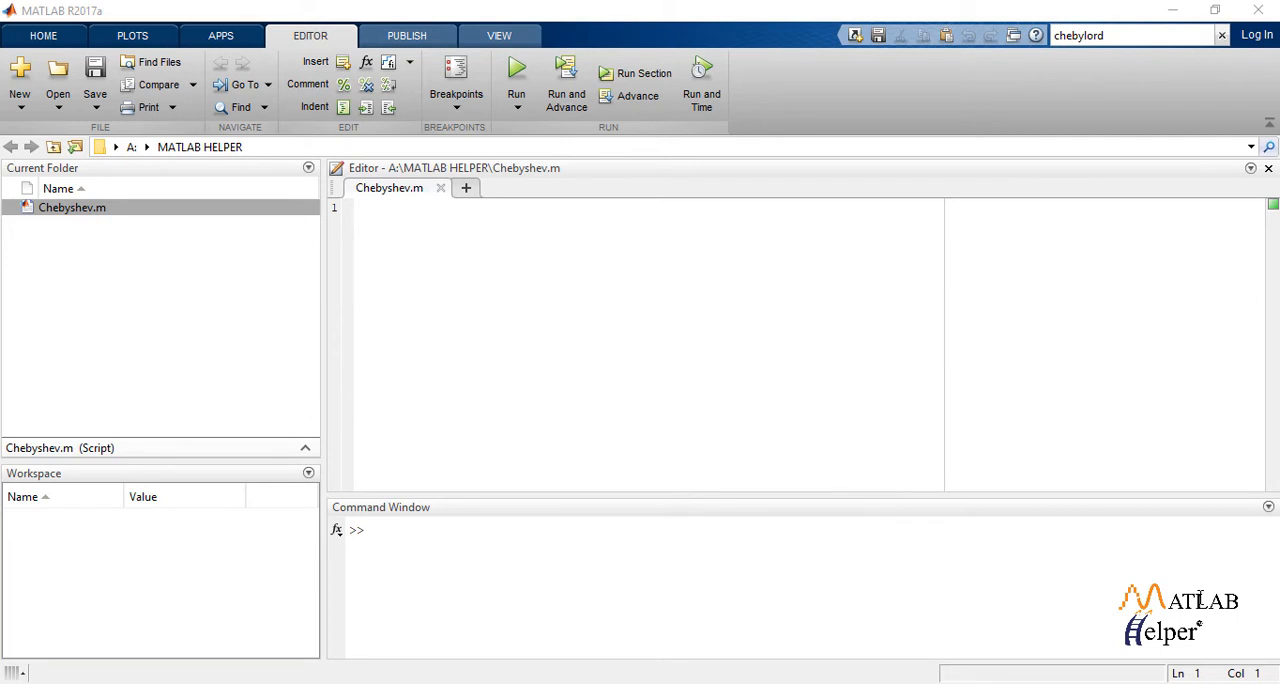
Start the script with clear all, ap=0.8, p_d=0.2*pi, s_d=0.32*pi and t=1
type("clear all")
type("clc")
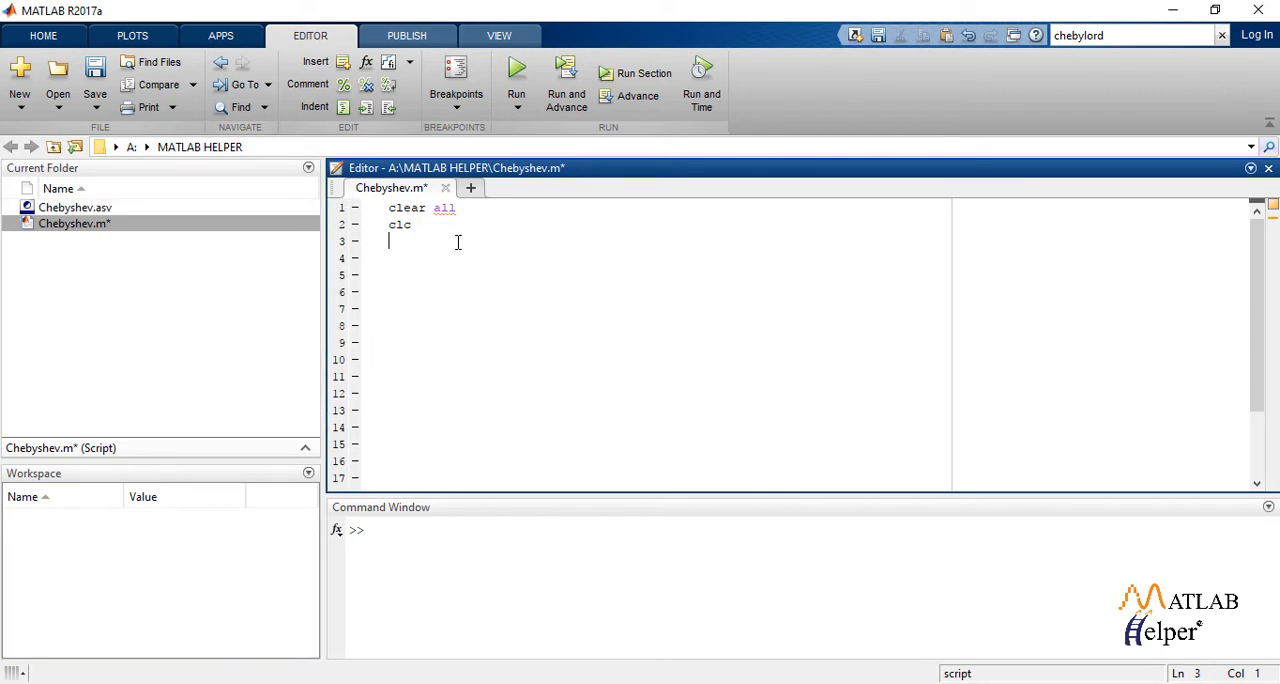
type("ap=0.8;")
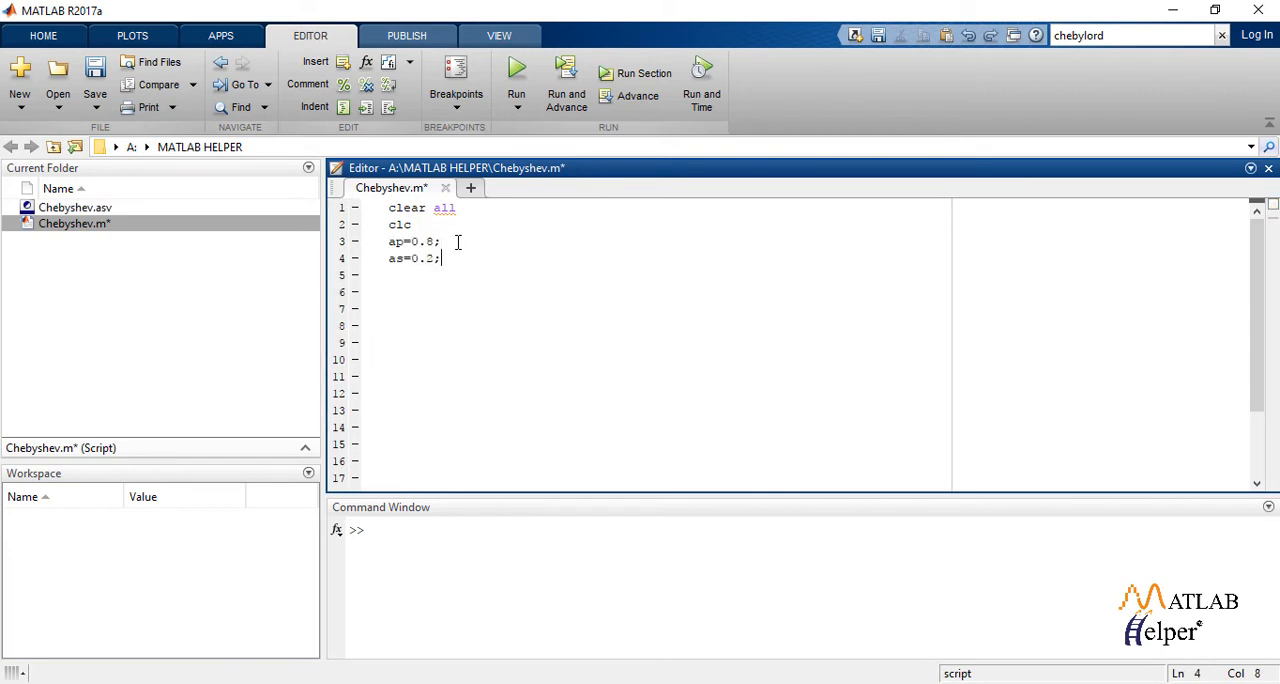
type("p_d=0.2*pi;")
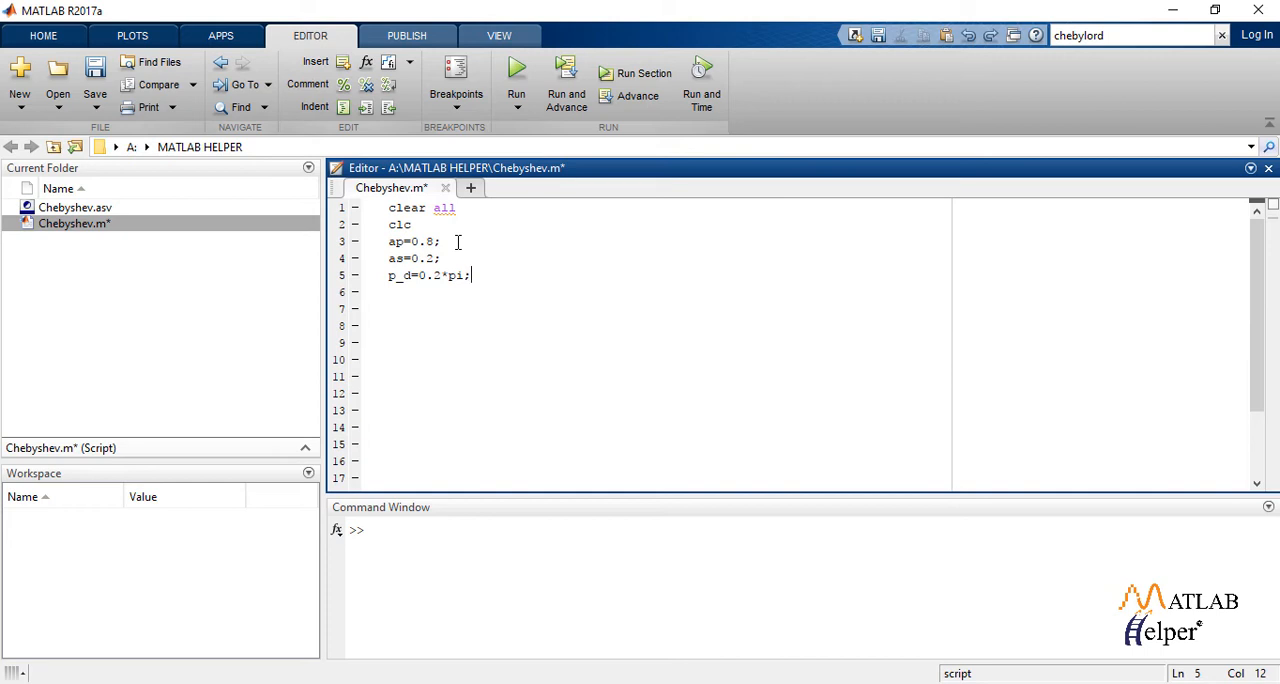
type("s_d=0.32*pi;")
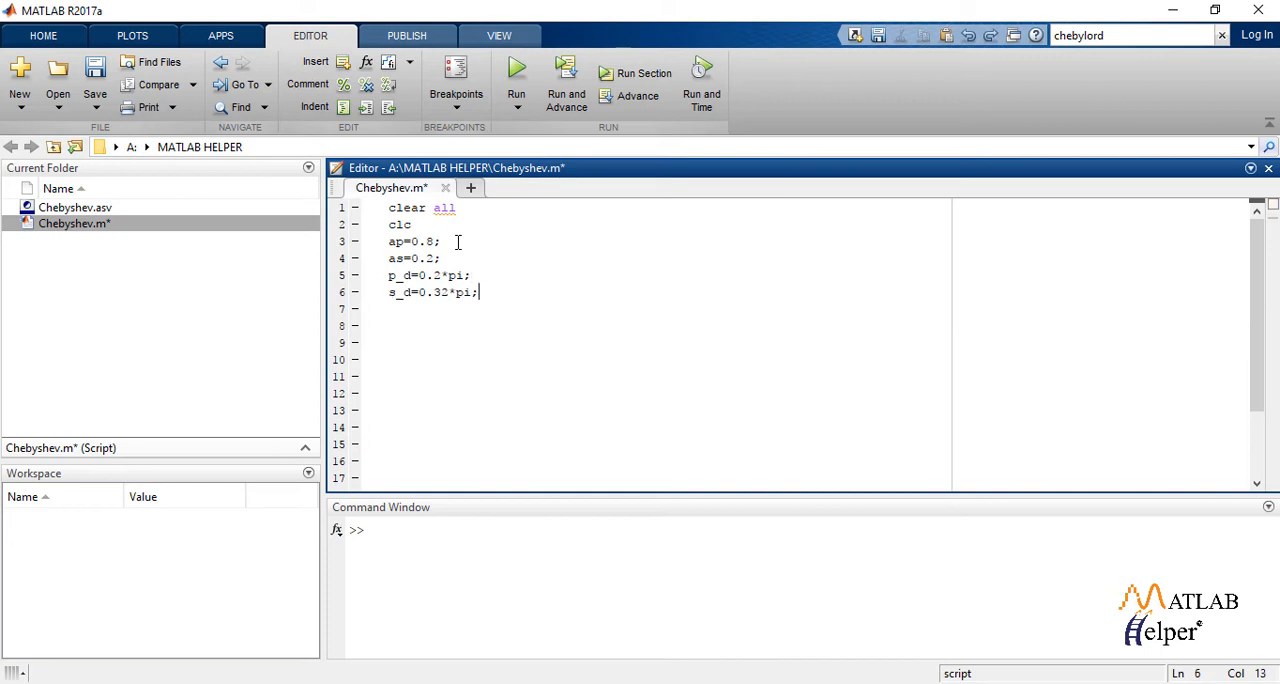
type("t=1;")
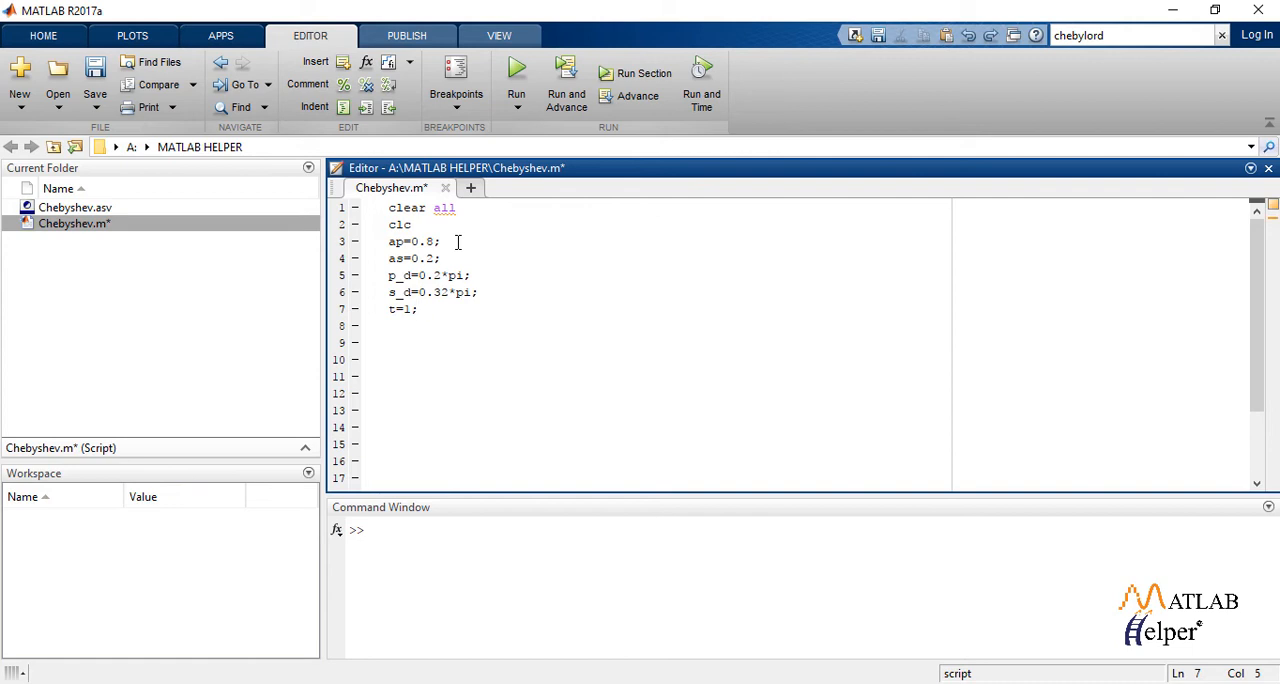
Compute pass and stop attenuations in dB as -20*log10(ap) and -20*log10(as)
type("pass_attenuation=-20*log10(ap);")
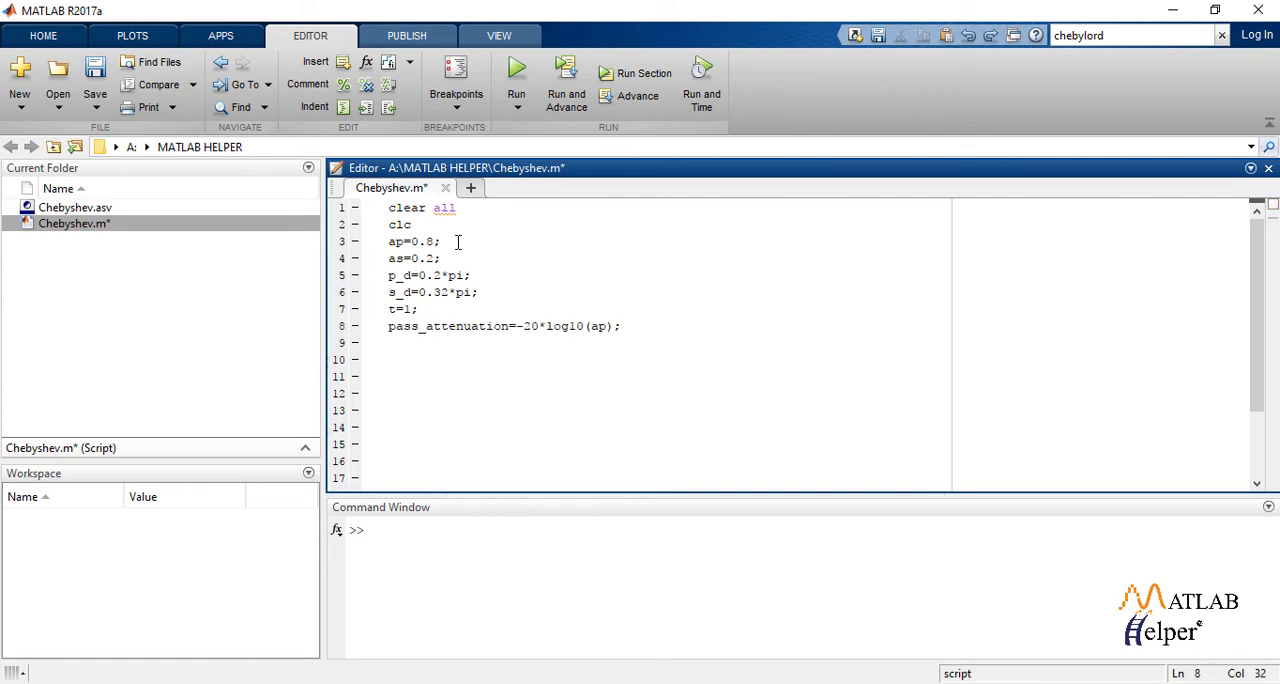
type("stop_attenuation=-20*log10(as);")
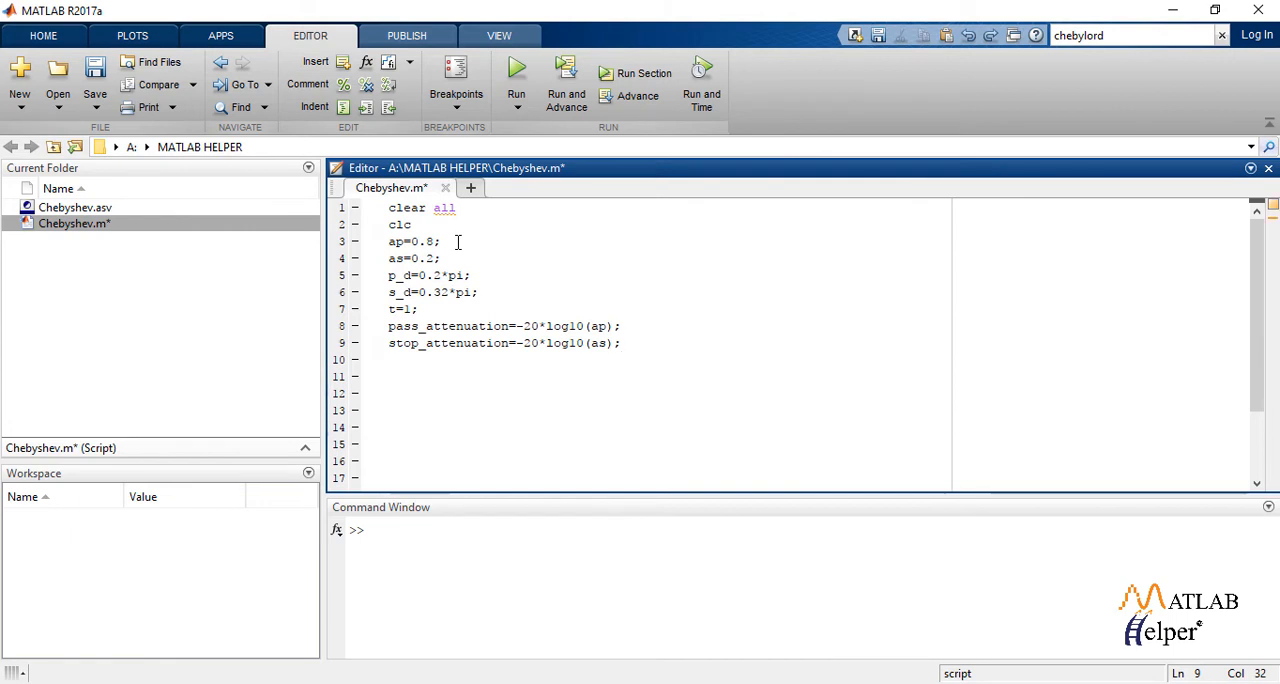
Prewarp p_a and s_a with (2/t)*tan(./2) and get [n,cf] from cheb1ord(...,'s')
type("p_a=(2/t)*tan(p_d/2);")
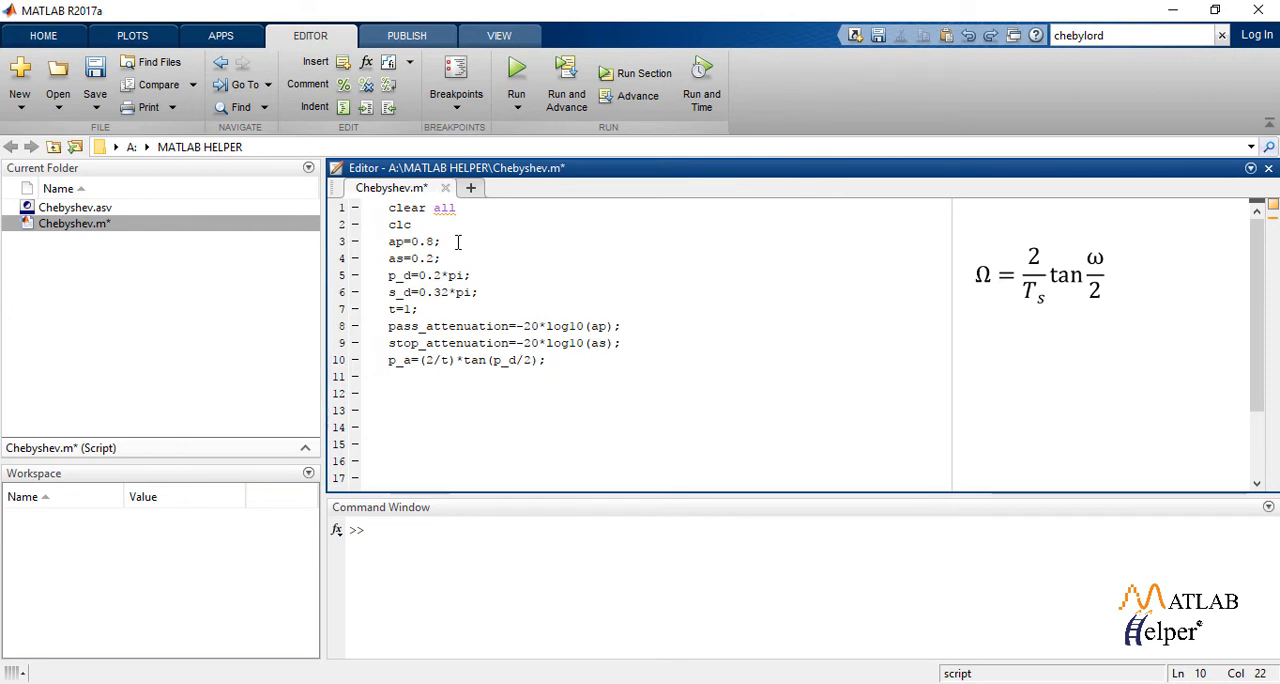
type("s_a=(2/t)*tan(s_d/2);")
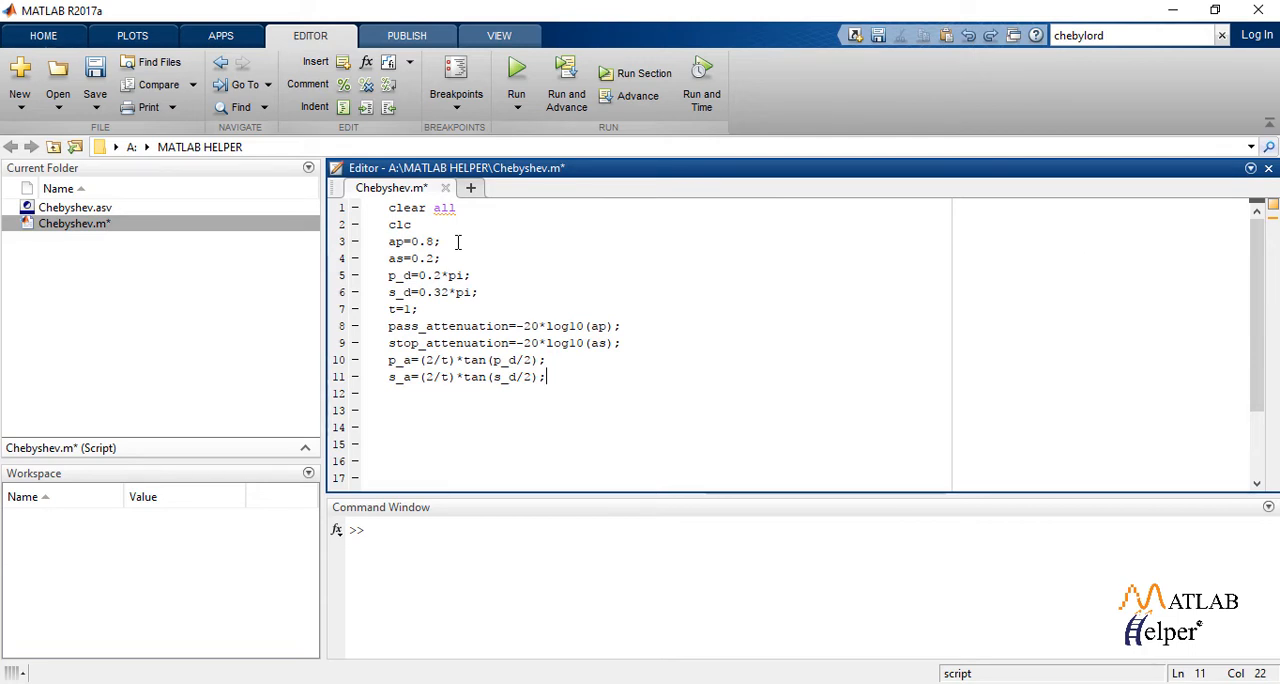
type("[n,cf]=cheblord(p_a,s_a,pass_attenuation,stop_attenuation,'s')")
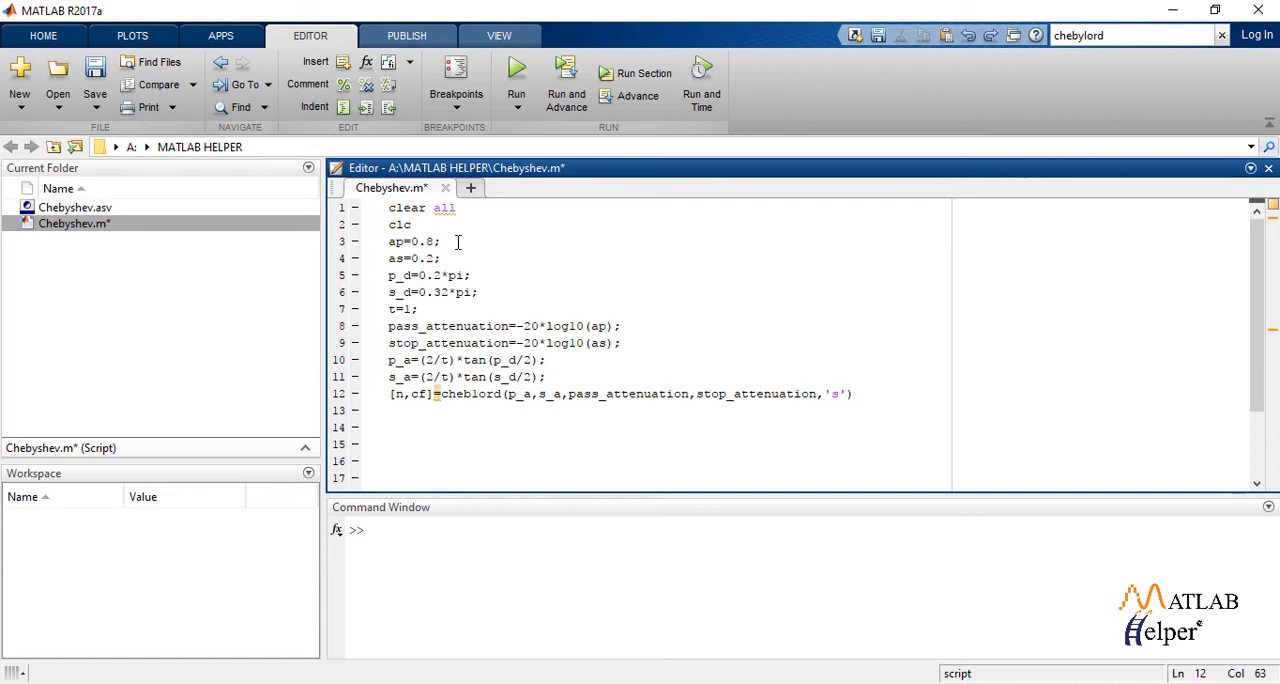
Add [bn,an]=cheby1(n,pass_attenuation,1,'s') for the normalized Chebyshev prototype
left_click(850, 392)
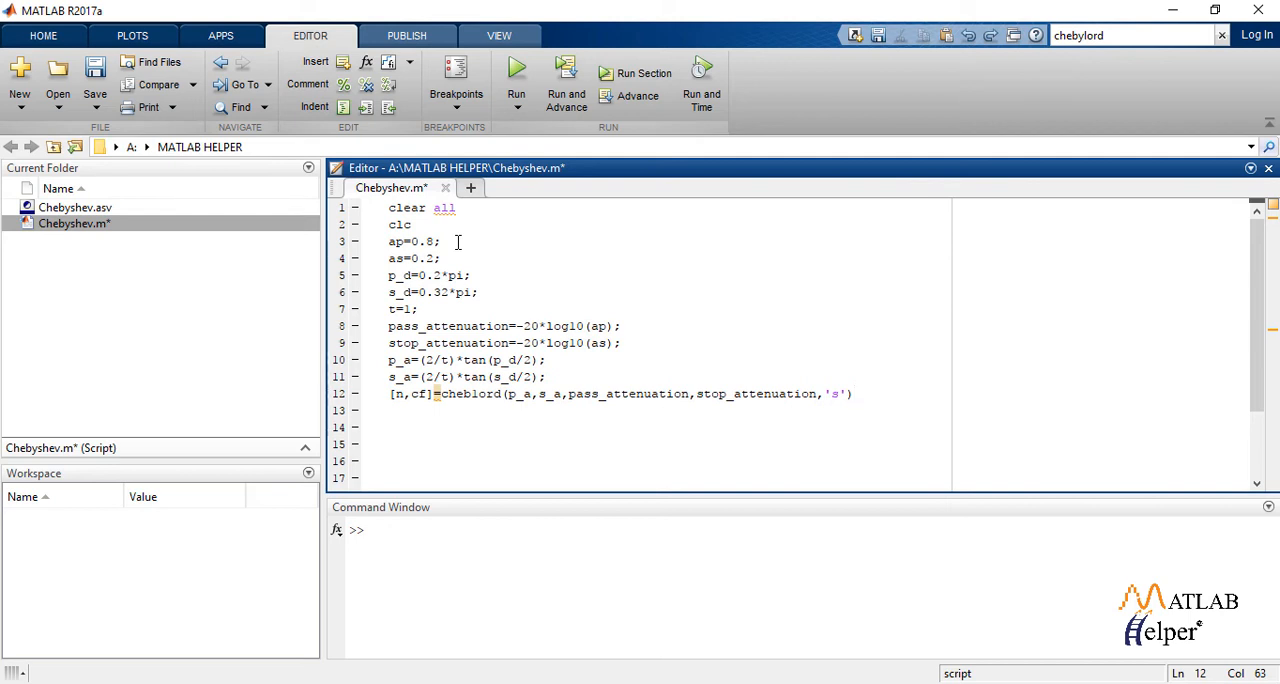
left_click(852, 392)
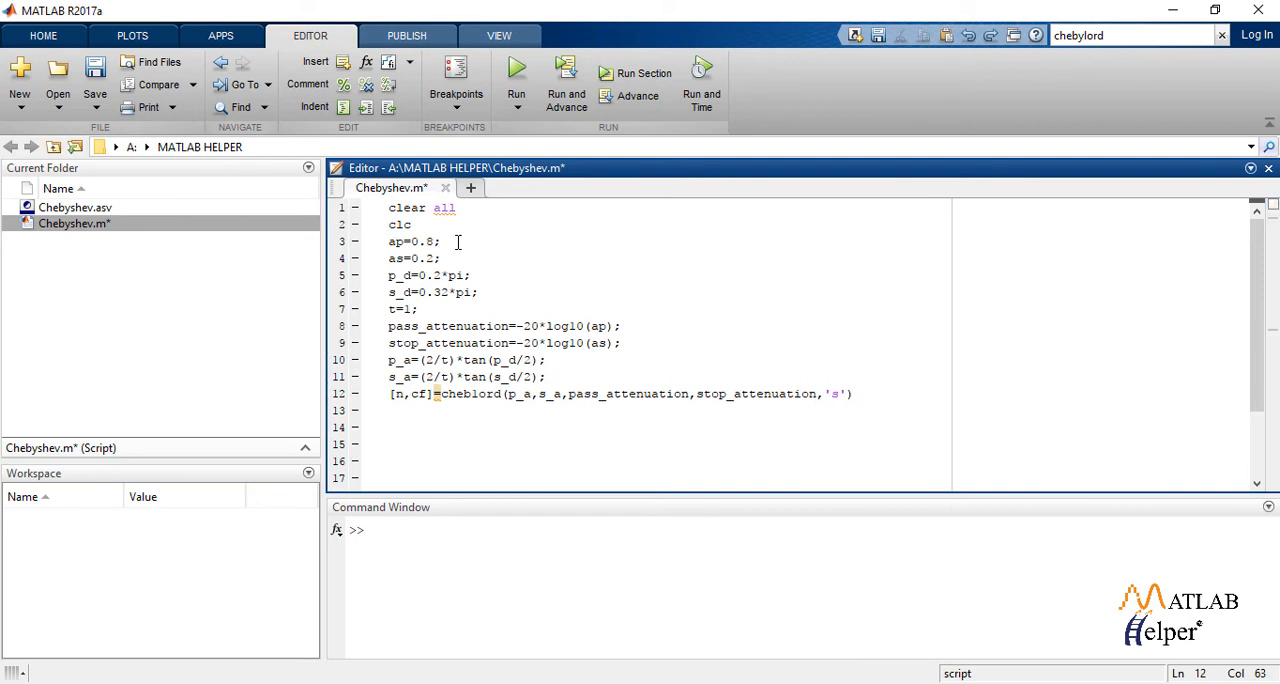
type("[bn,an]=cheby1(n,pass_attenuation,1,'s')")
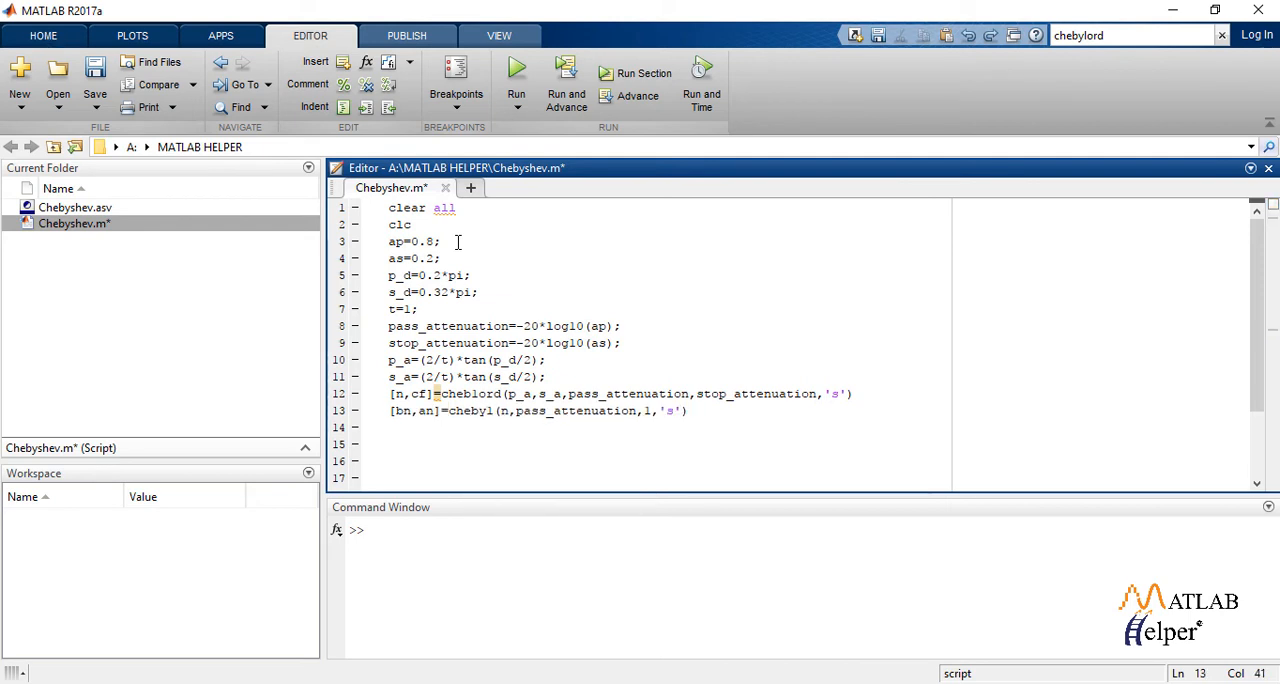
left_click(688, 410)
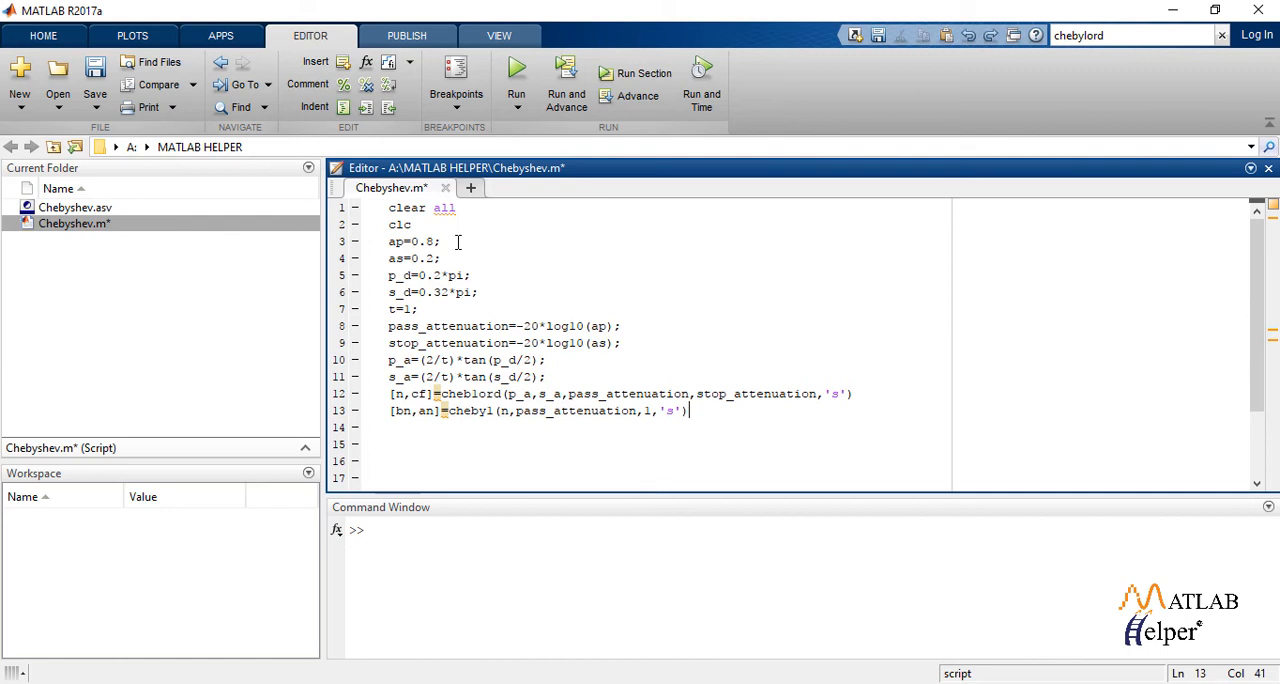
Build hsn=tf(bn,an), [b,a]=cheby1(n,pass_attenuation,cf,'s'), hs=tf(b,a) and [num,den]=bilinear(b,a,1/t)
type("hsn=tf(bn,an)")
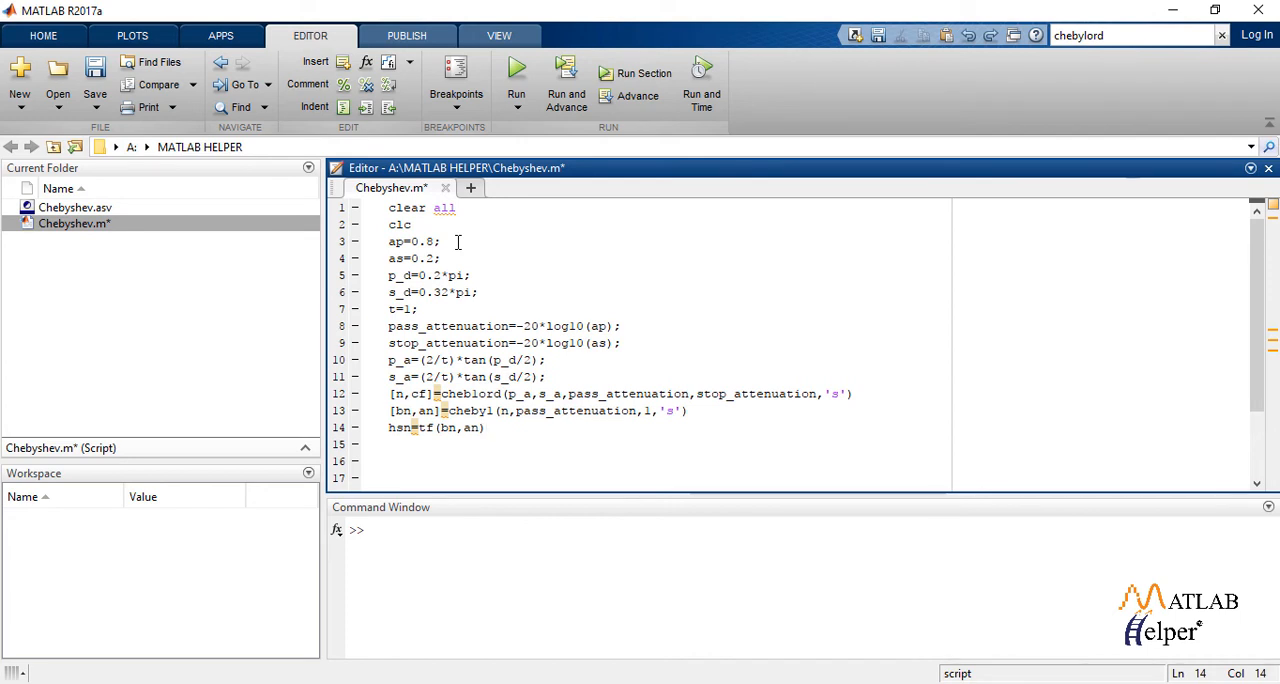
type("[b,a]=chebyl(n,pass_attenuation,cf,'s')")
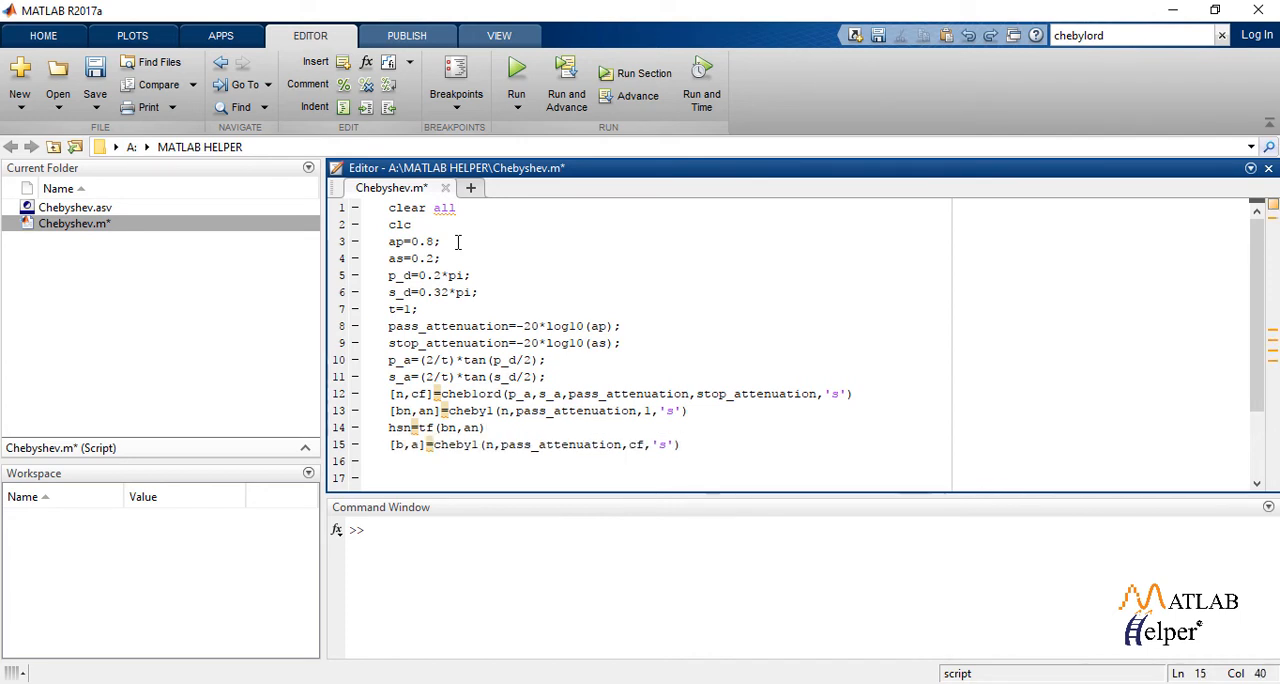
type("hs=tf(b,a)")
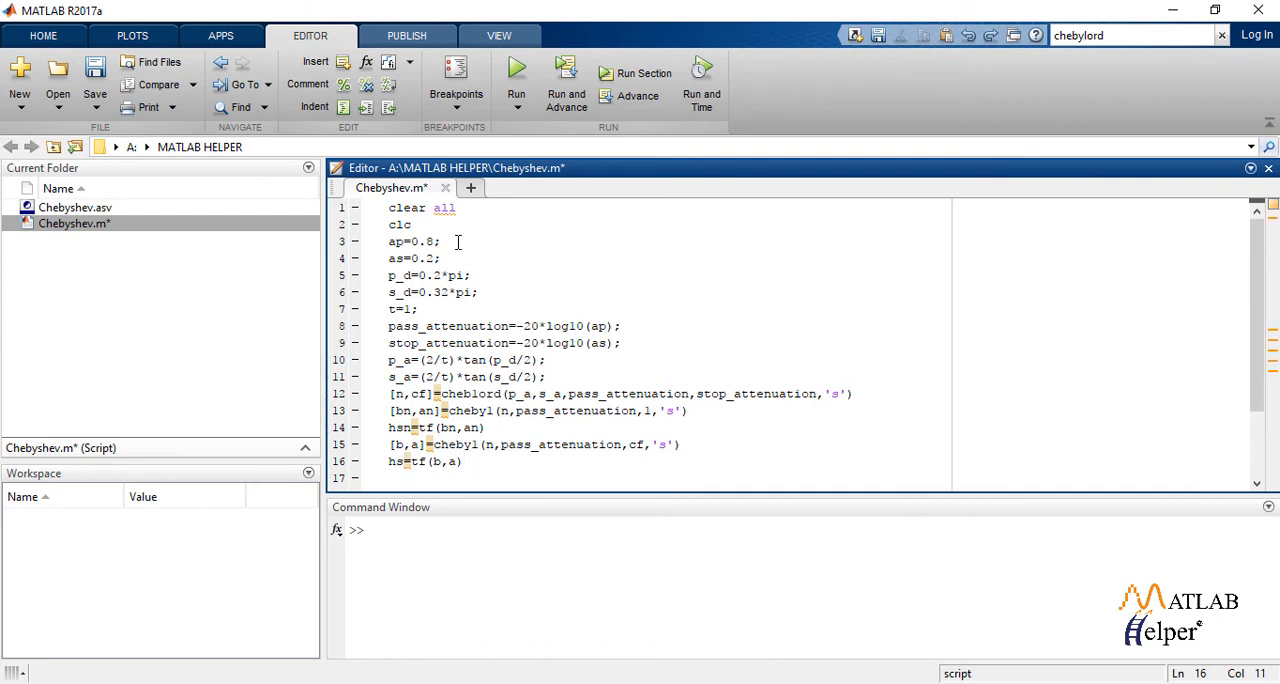
type("[num,den]=bilinear(b,a,1/t)")
type("hz=tf(num,den,t")
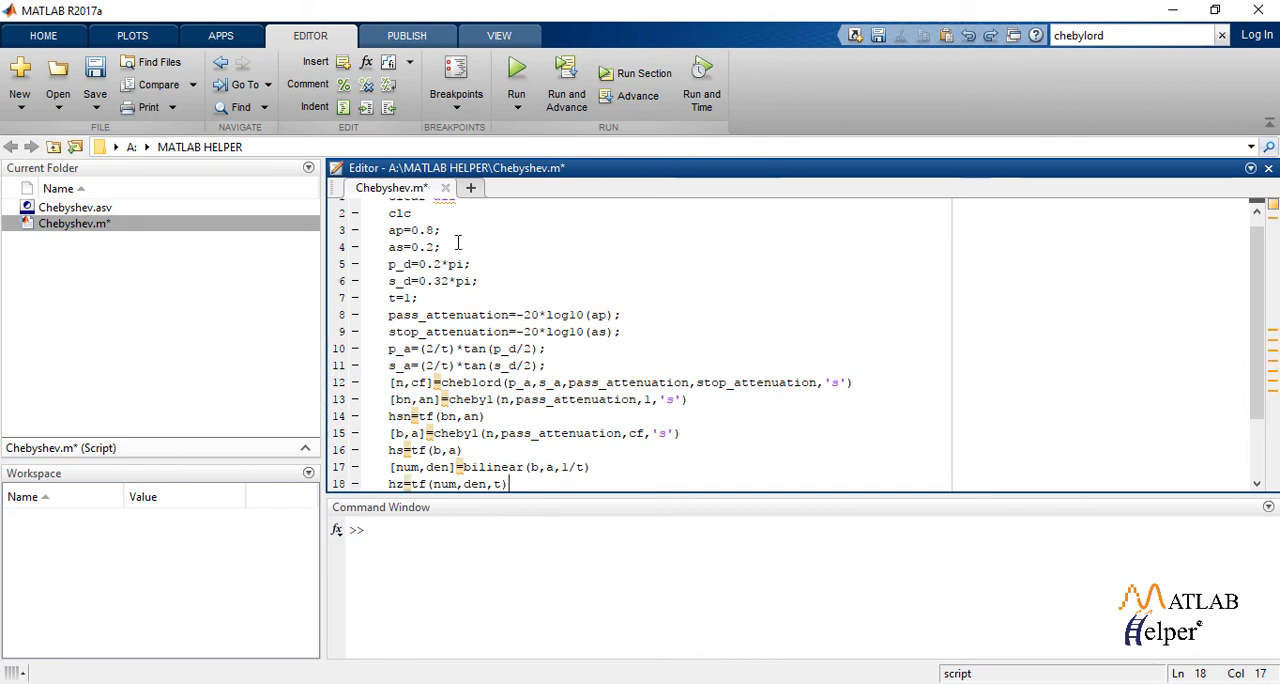
Define w=0:pi/16:pi, hw_mag=abs(hw) and title 'mag response of chebyshew using bilinear'
type("w=0:pi/16:pi")
type("hw=freqz(num,den,w")
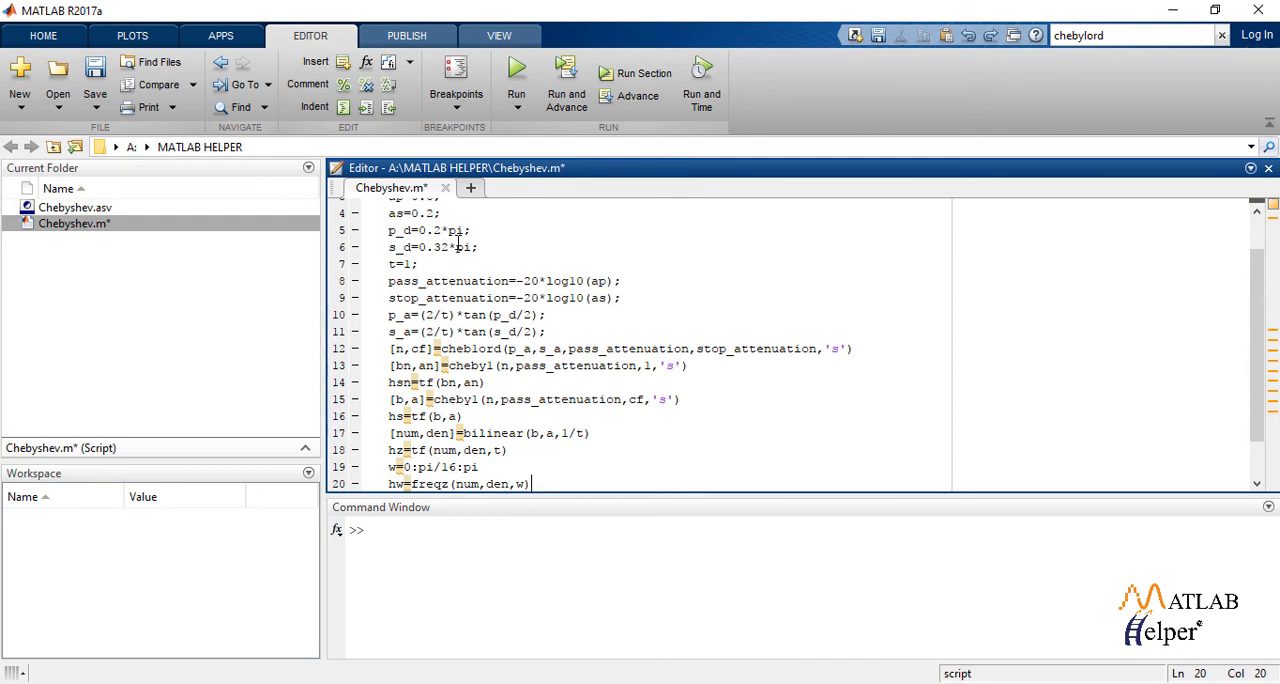
type("hw_mag=abs(hw)")
type("plot(w/pi,hw_mag,'k")
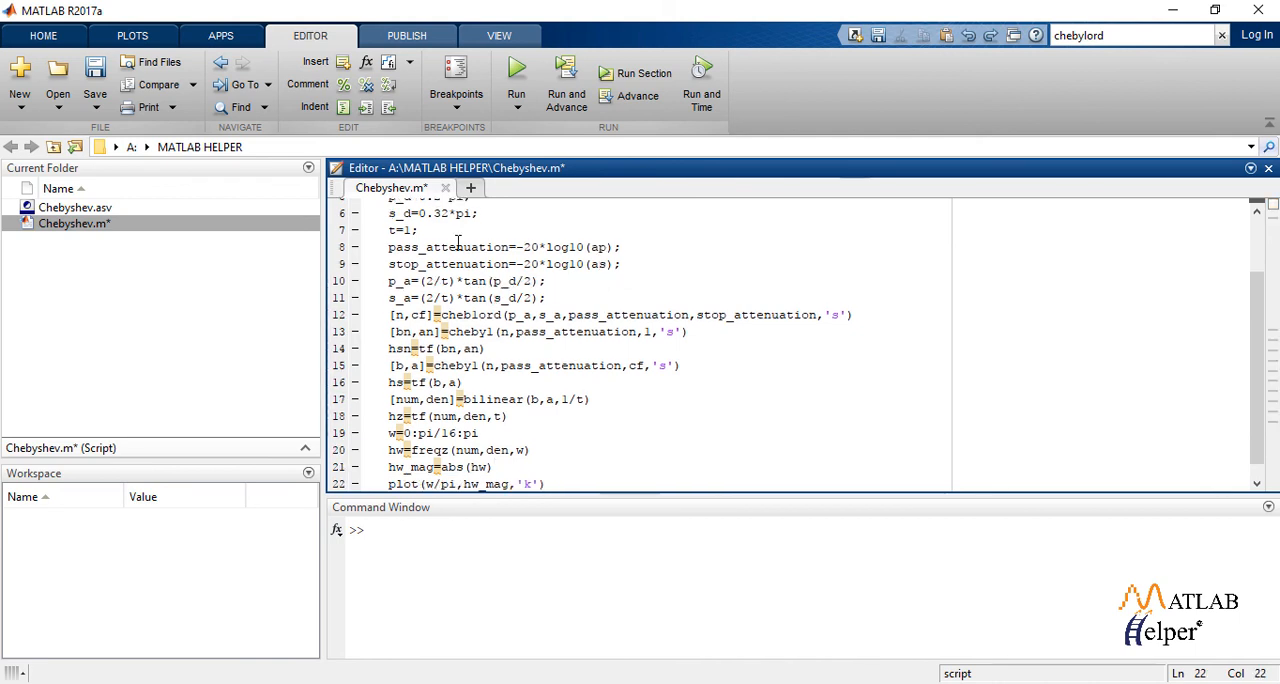
type("title('mag response of chebyshew using bilinear')")
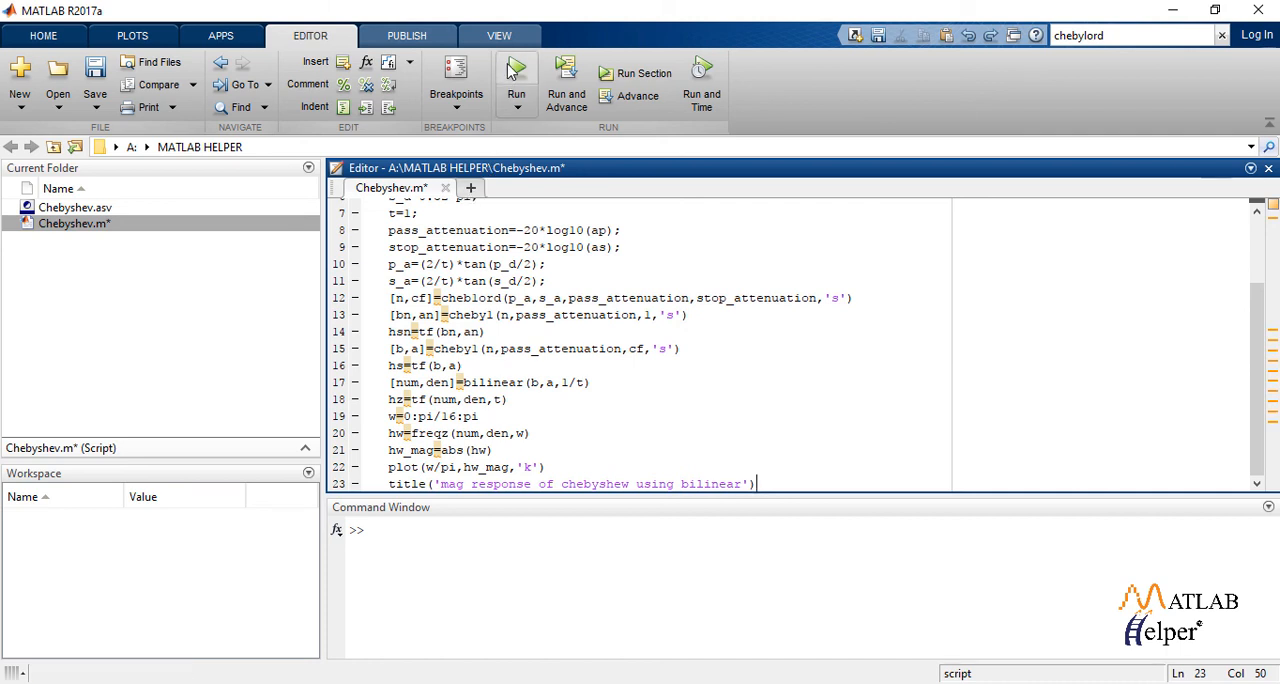
Run Chebyshev.m so the magnitude response figure appears
left_click(516, 72)
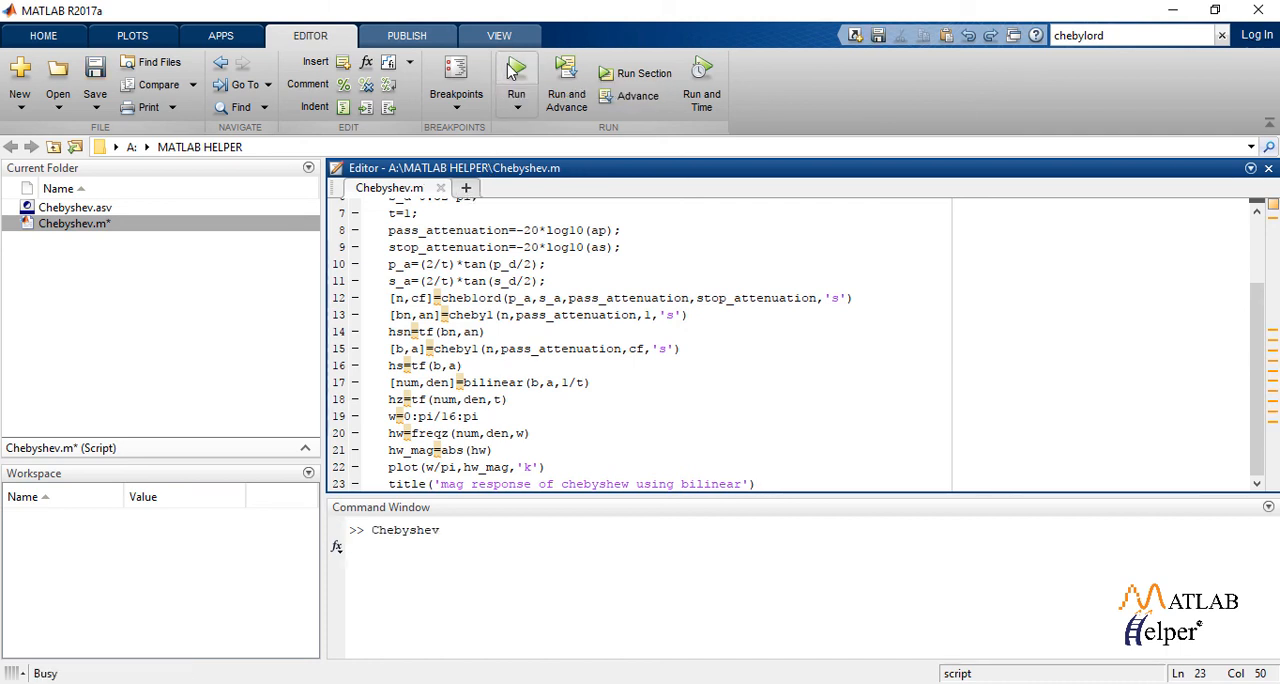
left_click(516, 72)
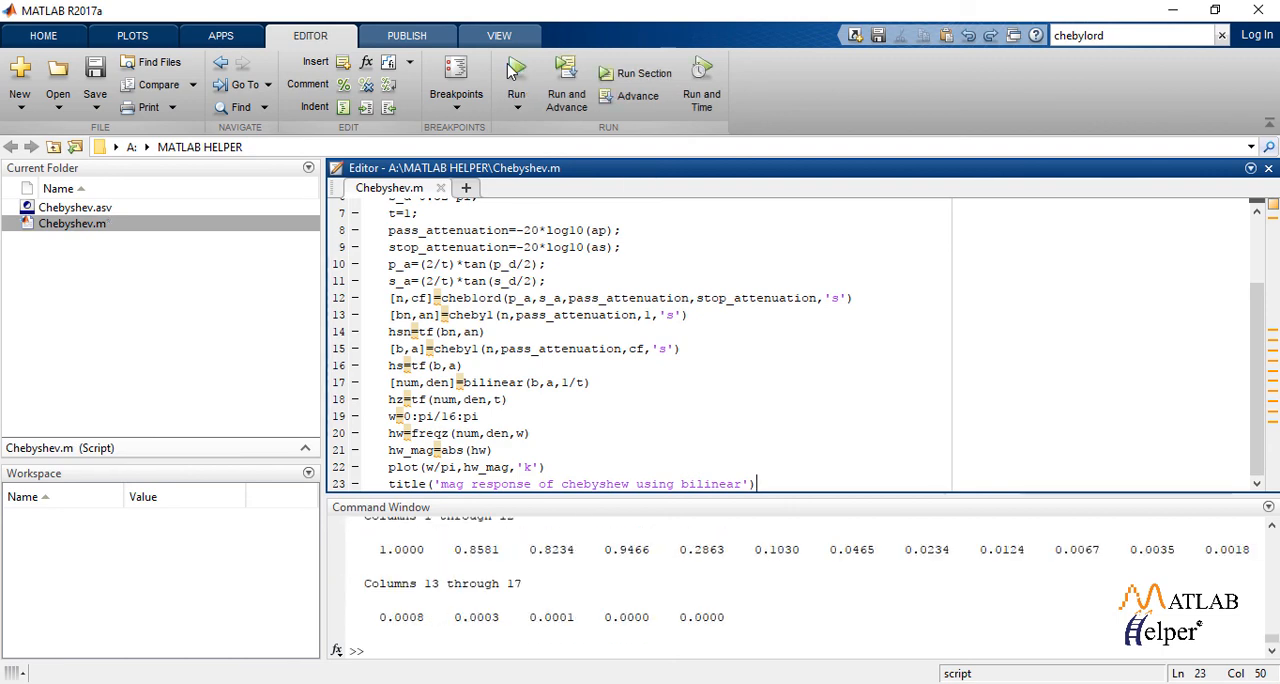
left_click(516, 76)
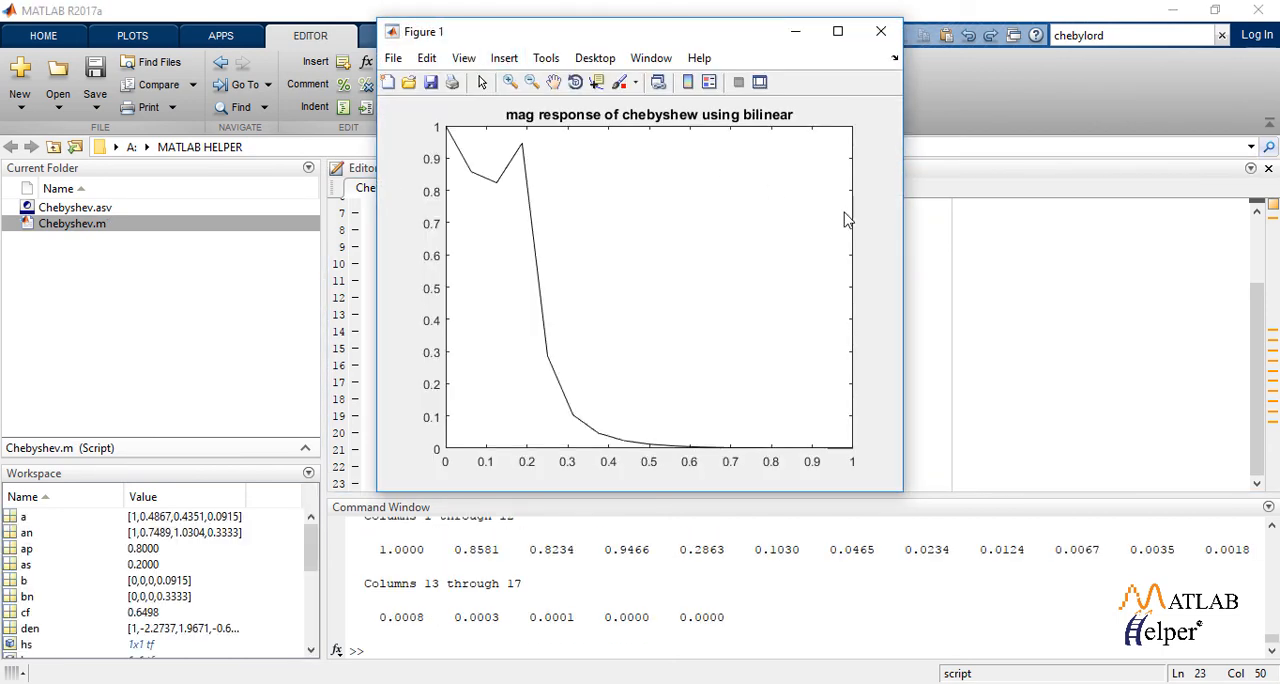
mouse_move(848, 222)
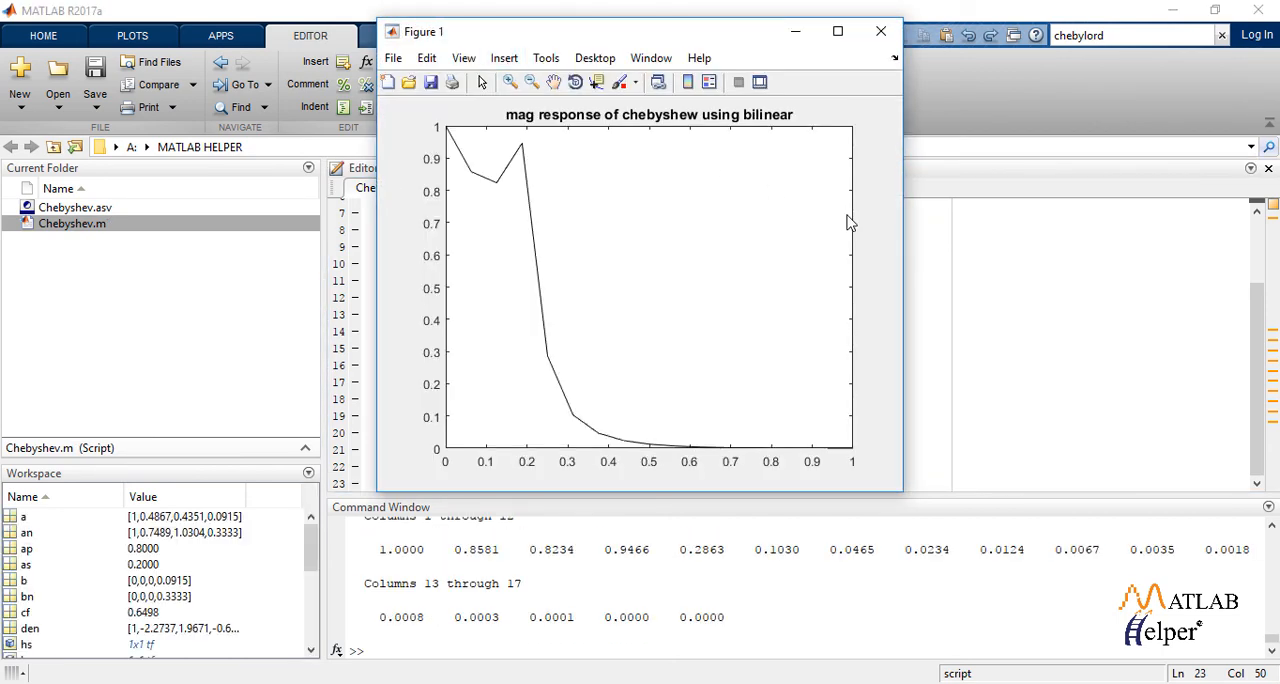